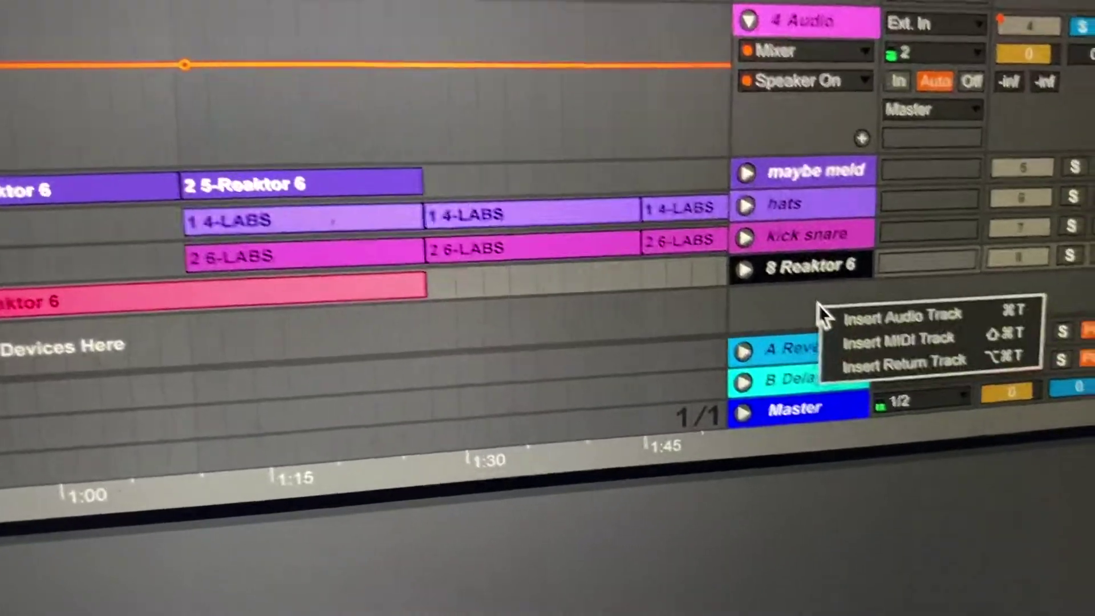
- Insert a new empty MIDI track, '9 MIDI', below the 8 Reaktor 6 track
click(890, 339)
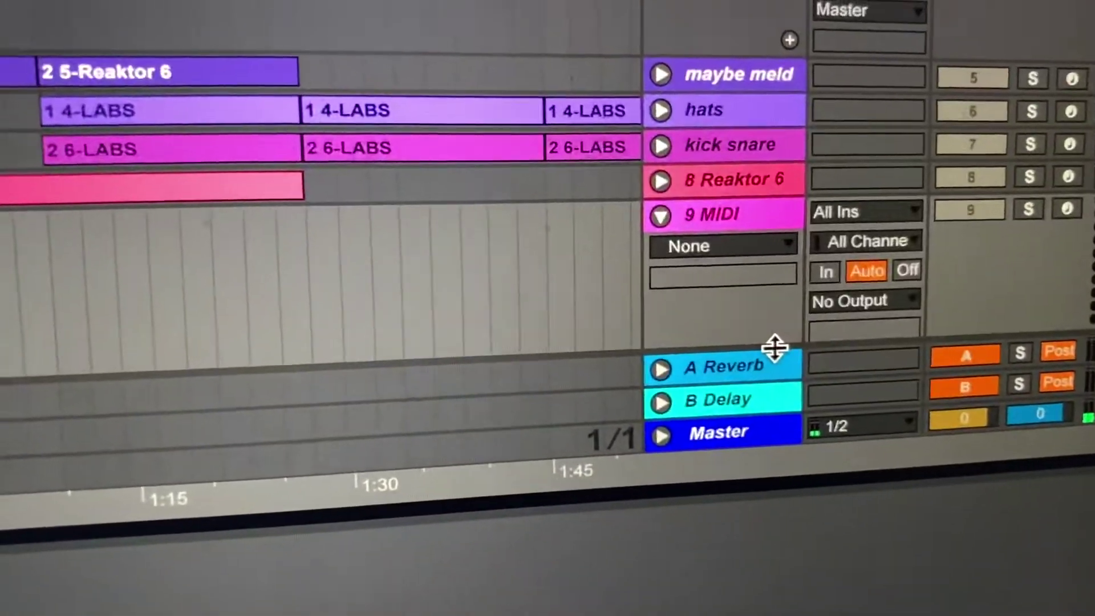